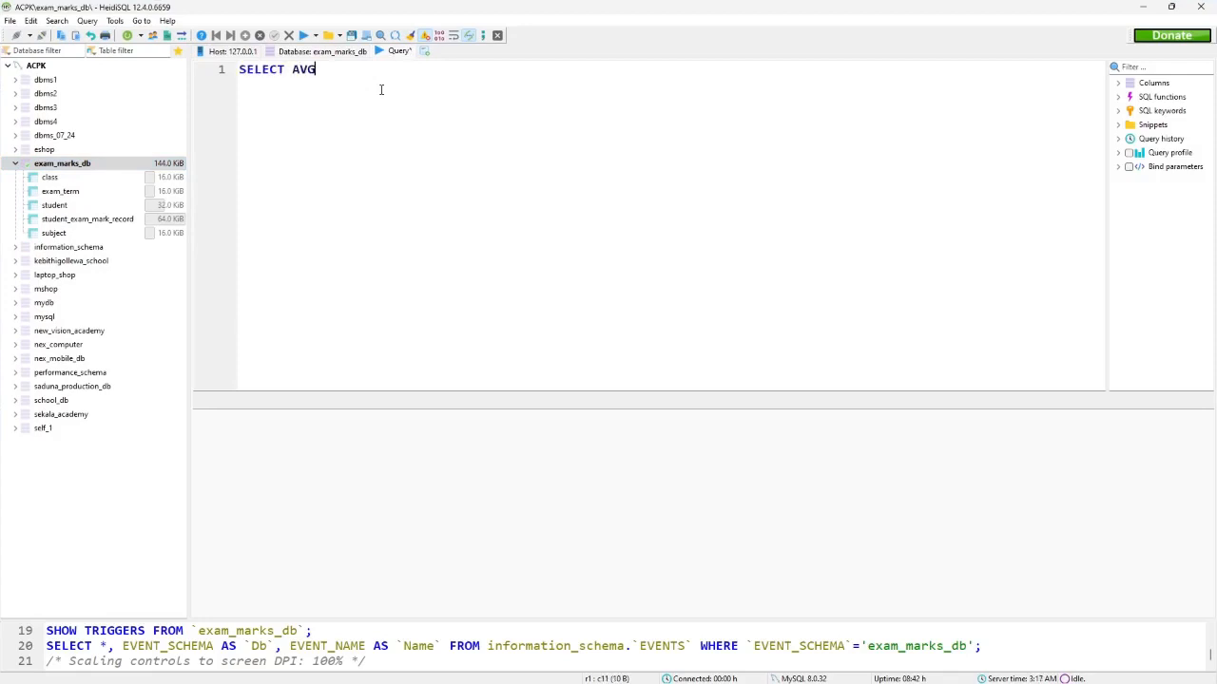
Step: Run AVG(`mark`) joined on subject and exam_term for Mathematics, First Term, returning 71.845
text((`mark`) FROM student_exam_mark_record)
text(INNER JOIN)
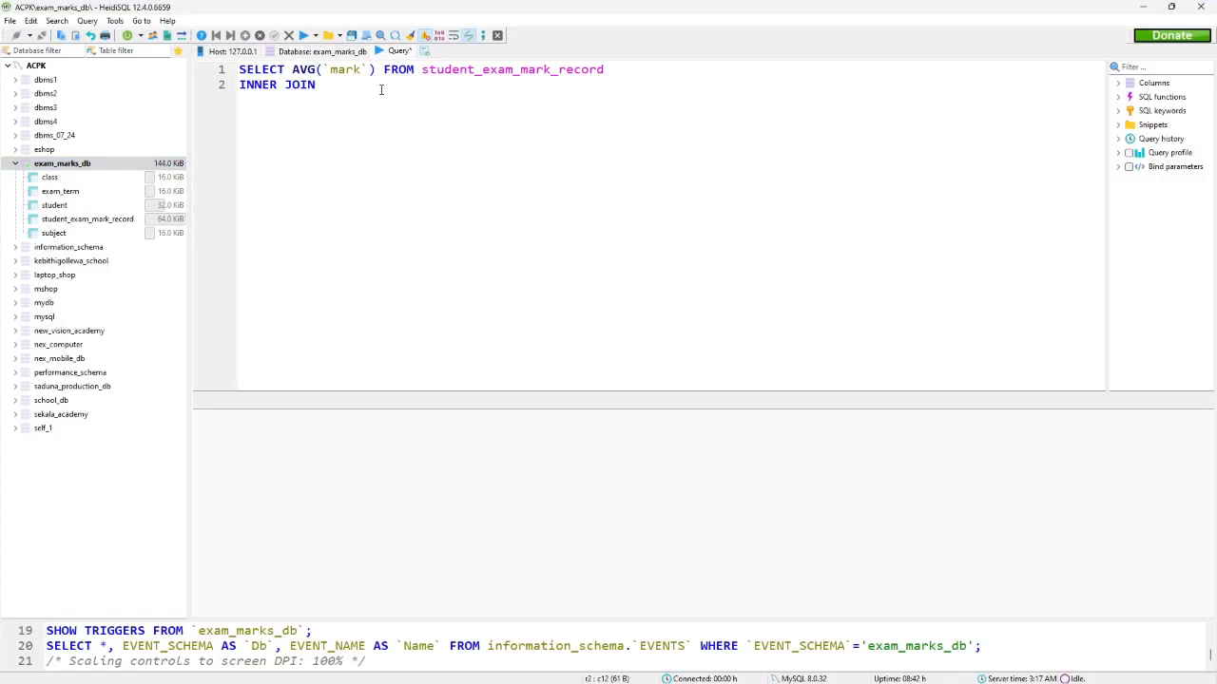
text(subject ON)
text(student_exam_mark_record.subject_subject_id=subject.subject_id)
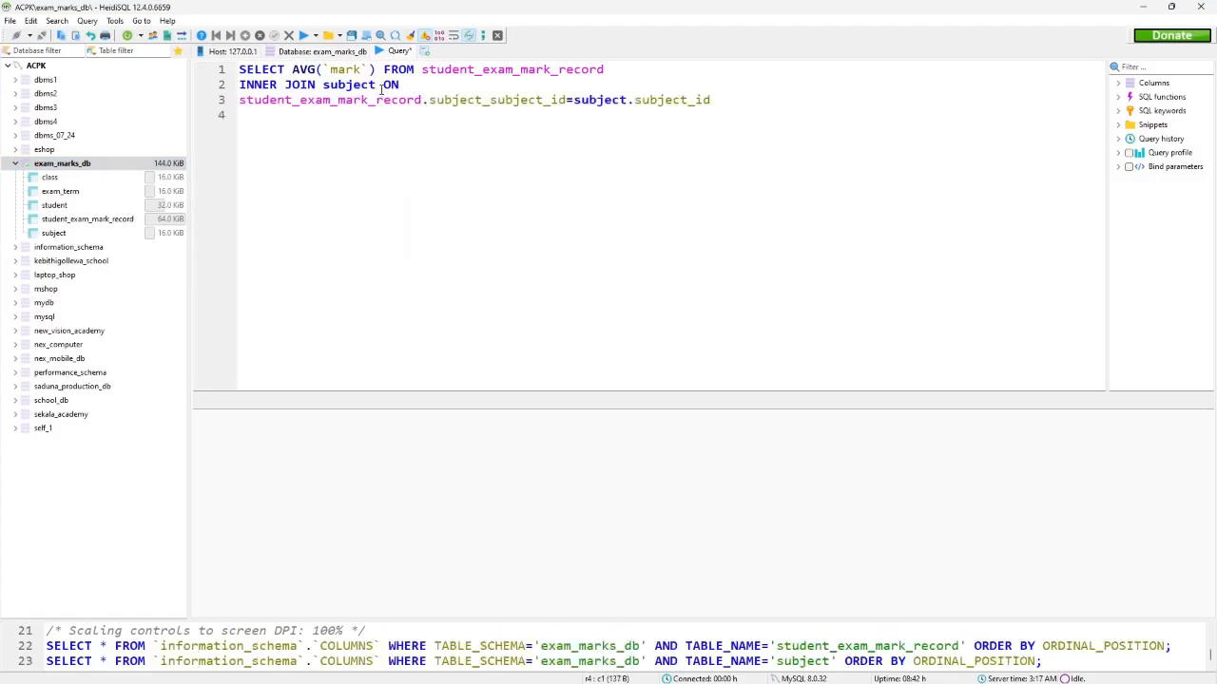
text(INNER JOIN exam_term ON)
text(WHERE `subject_name`='Mathematic)
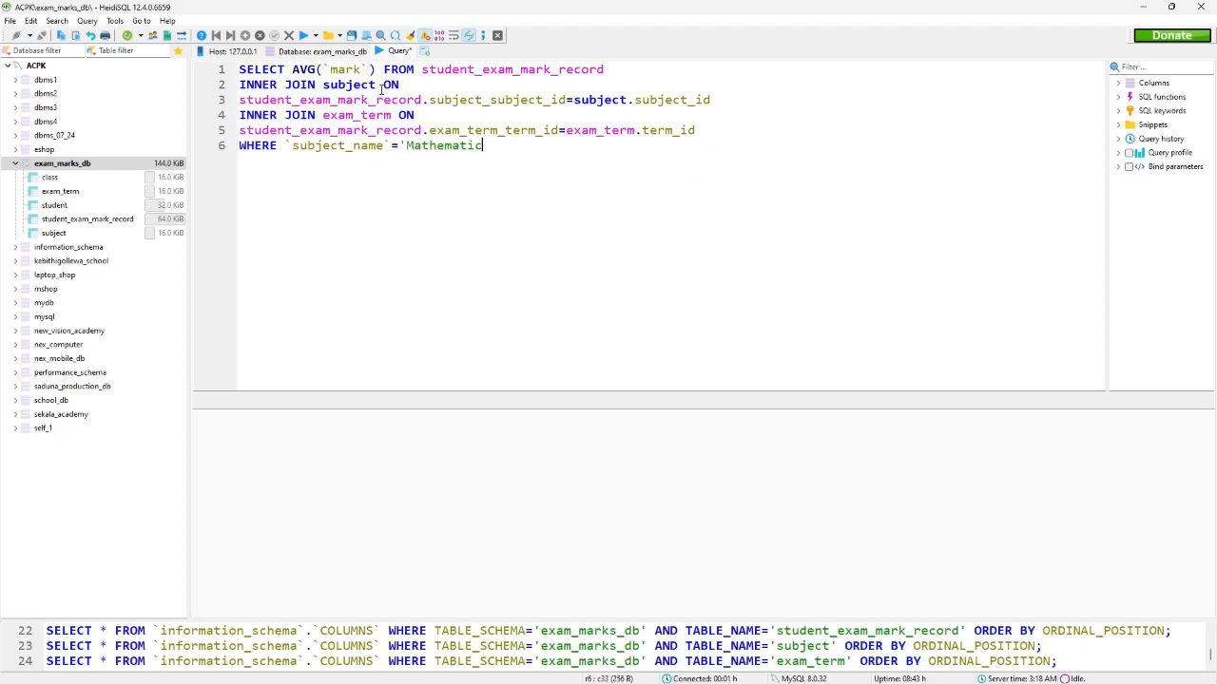
text(s' AND `term_name`=)
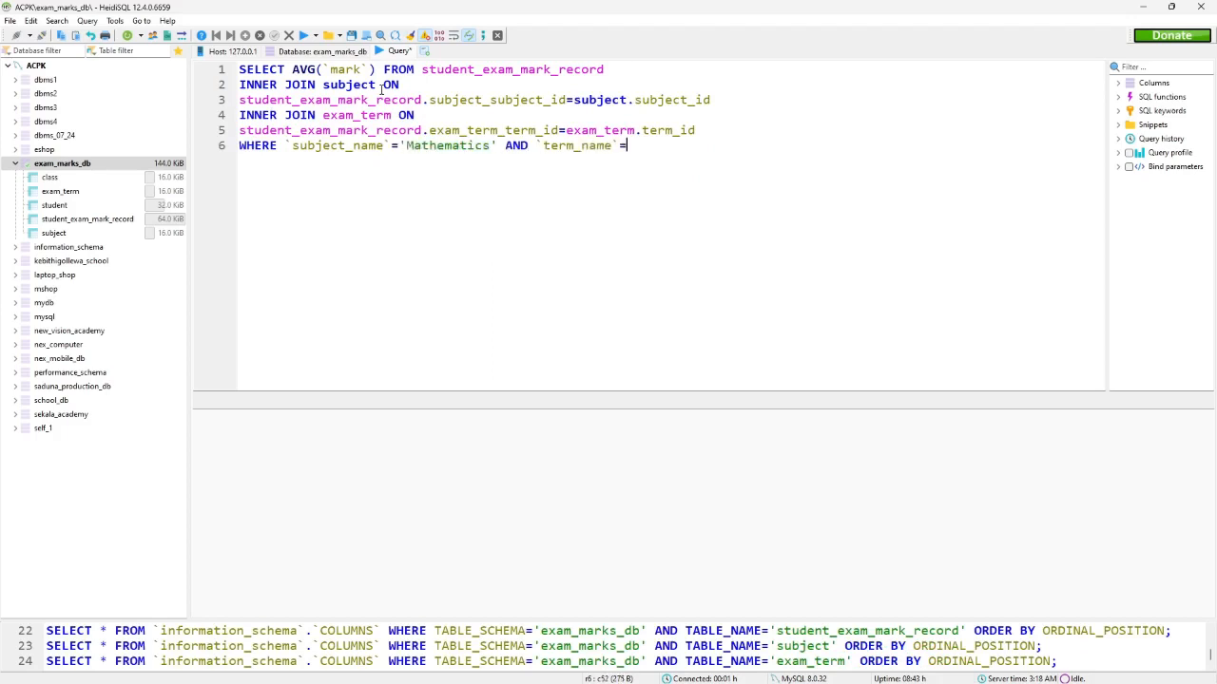
text('First Term)
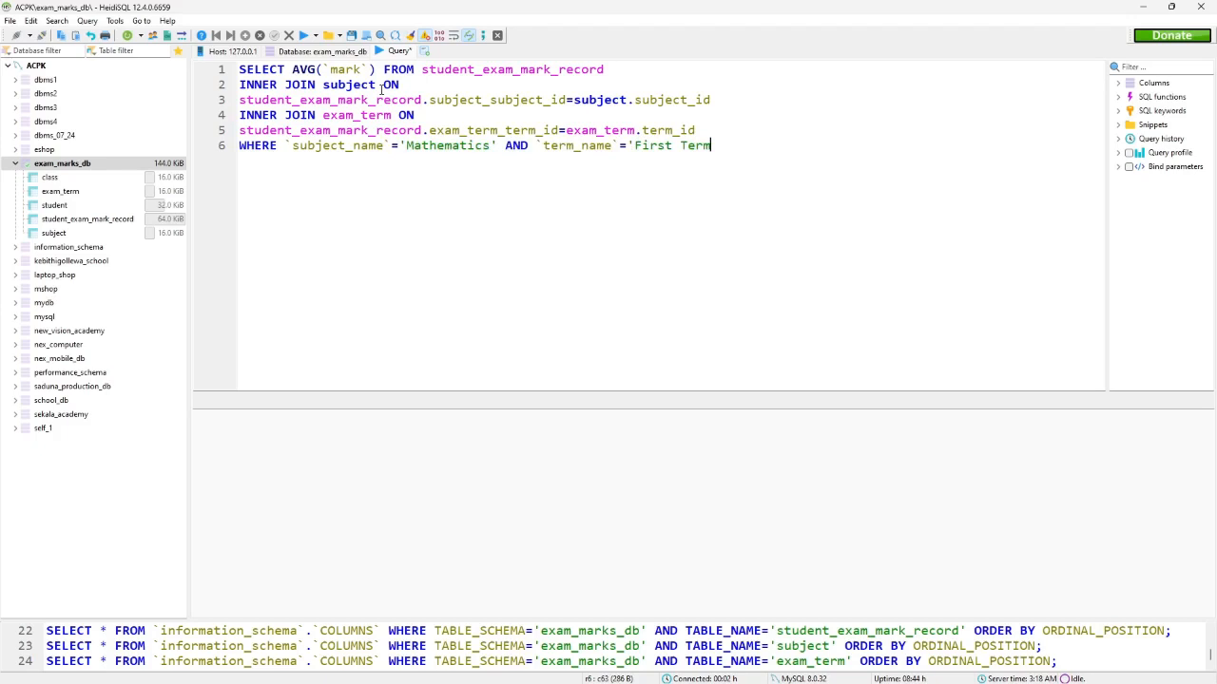
click(274, 34)
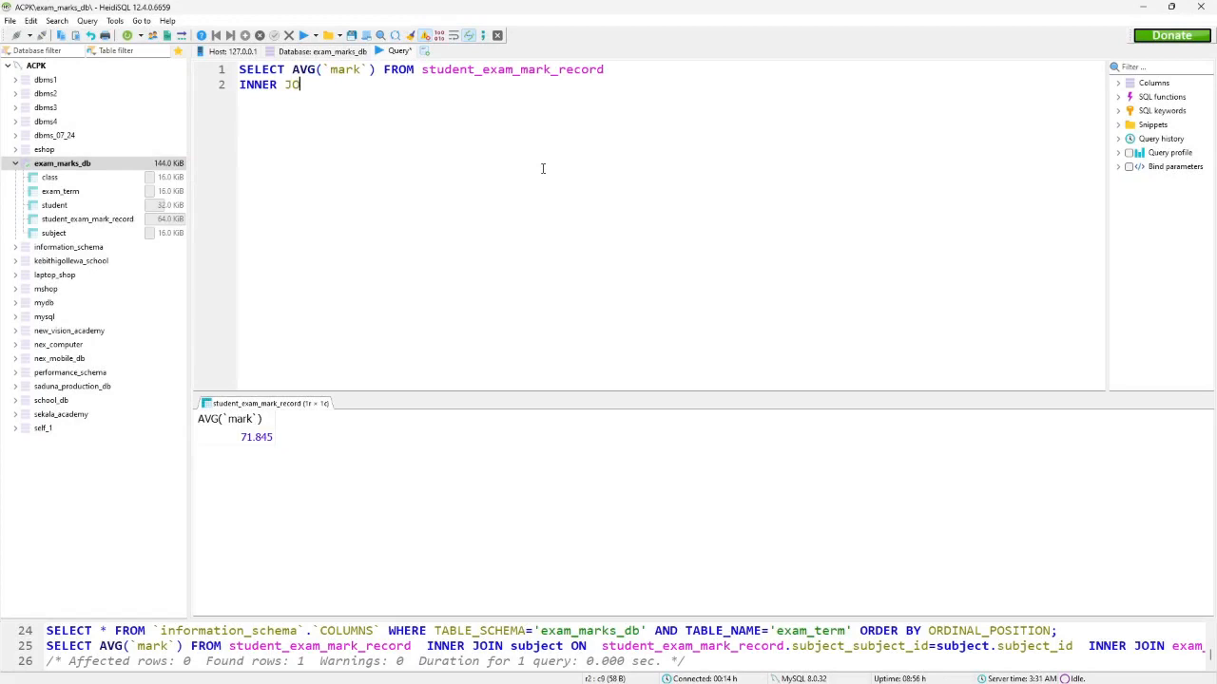
Step: Draft a new AVG(`mark`) query with INNER JOINs on subject and exam_term.term_id
text(IN subject ON)
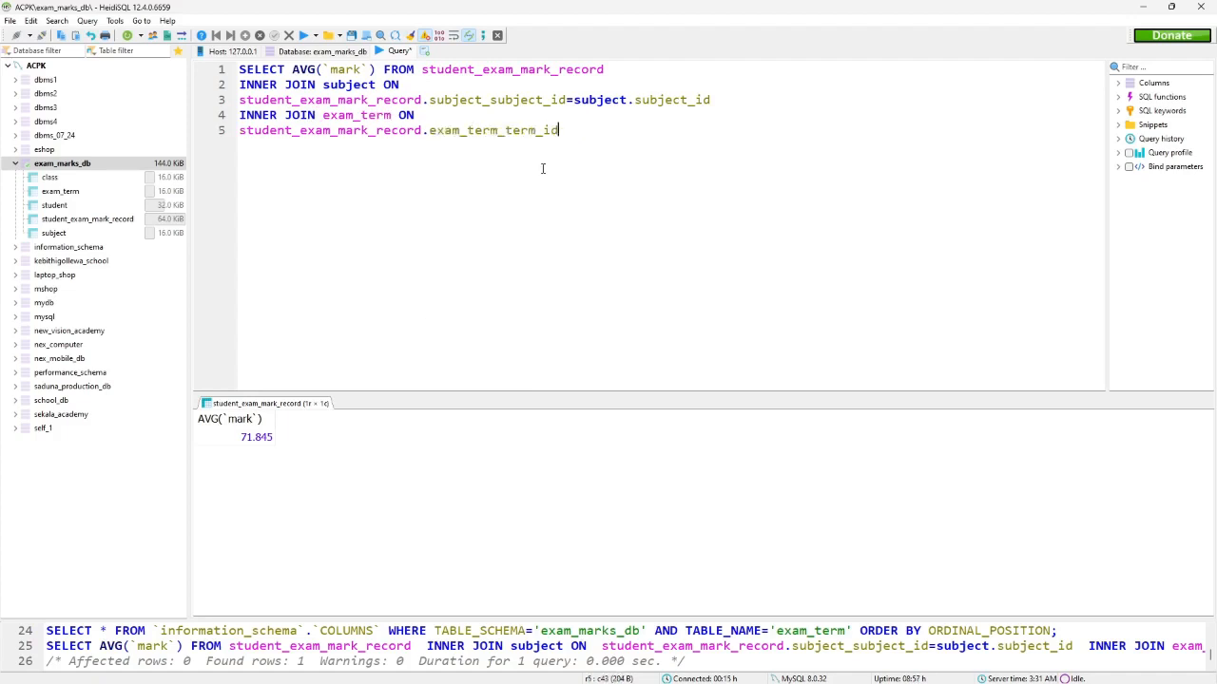
text(=exam_term.term_id)
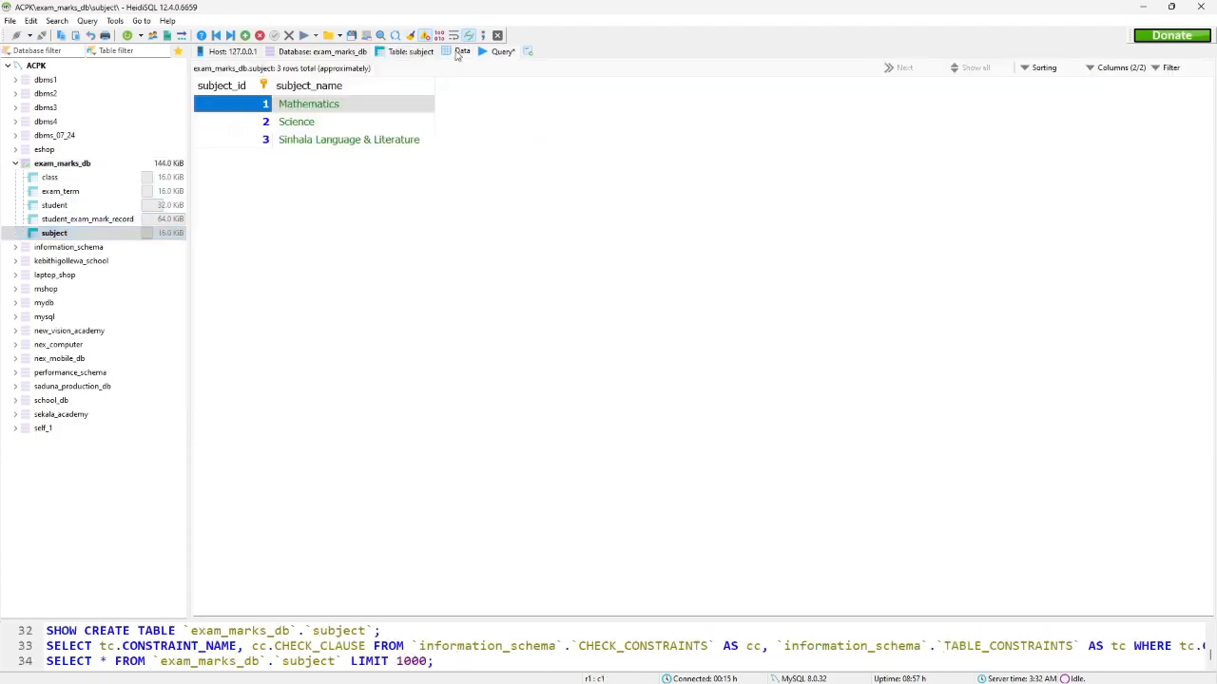
Step: Return to the Query editor to finish the second average-mark query
click(501, 49)
text(SELECT)
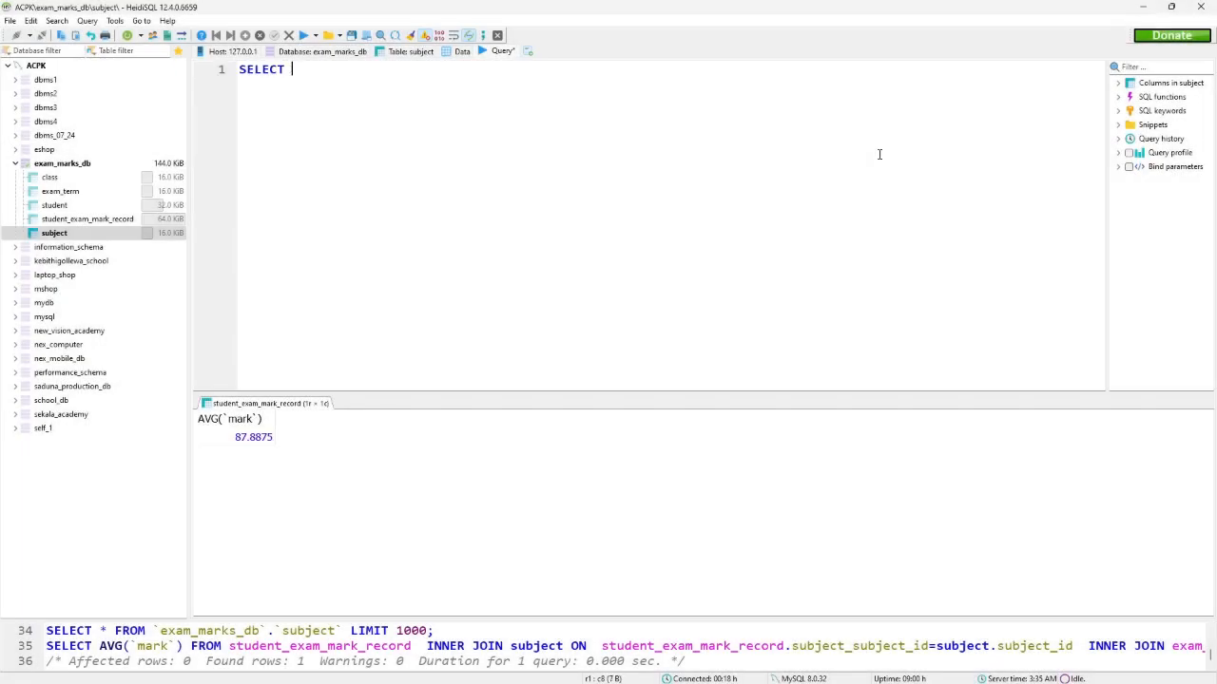
Step: Write AVG(`mark`) FROM student_exam_mark_record joined to student and exam_term on term_id
text(AVG(`mark`) FROM student_exam_mark_record)
text(INNER JOIN student)
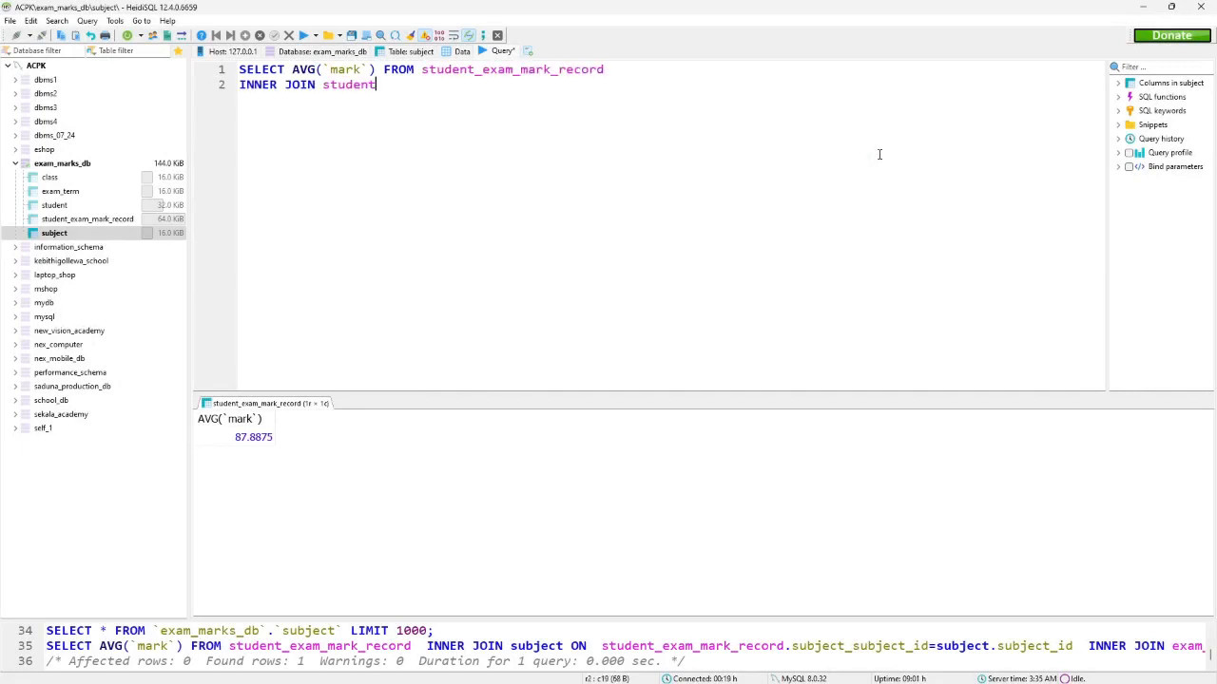
text(ON)
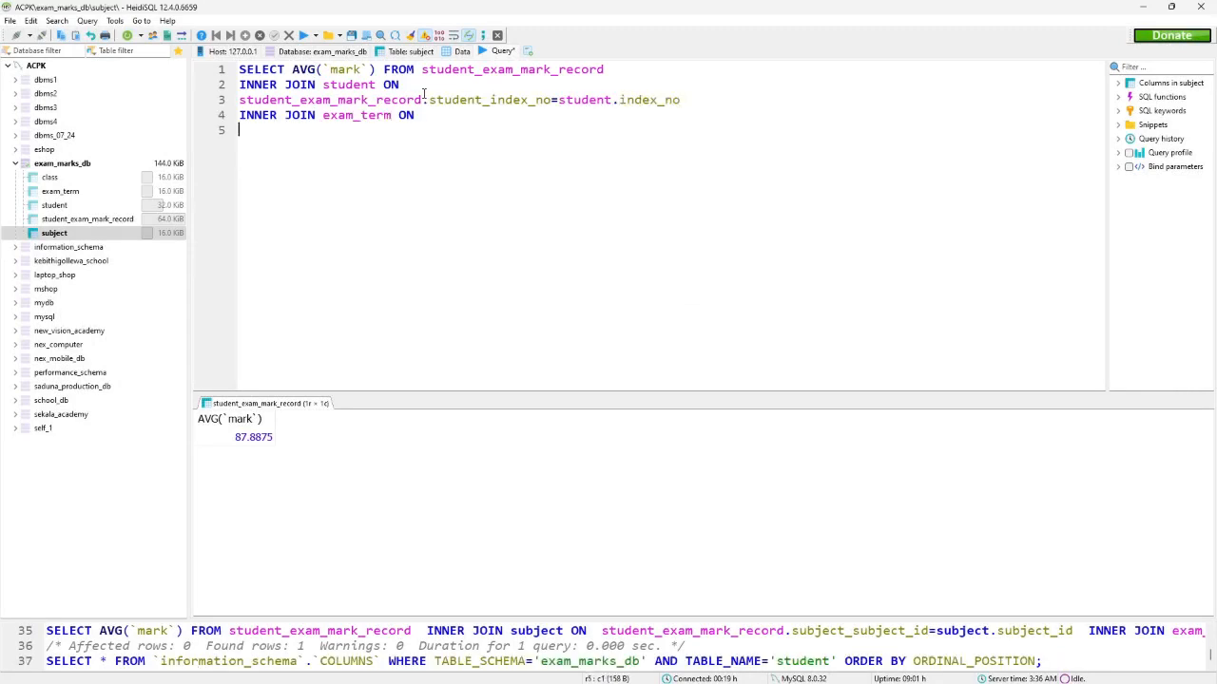
text(student_exam_mark_record.exam_term_term_id=)
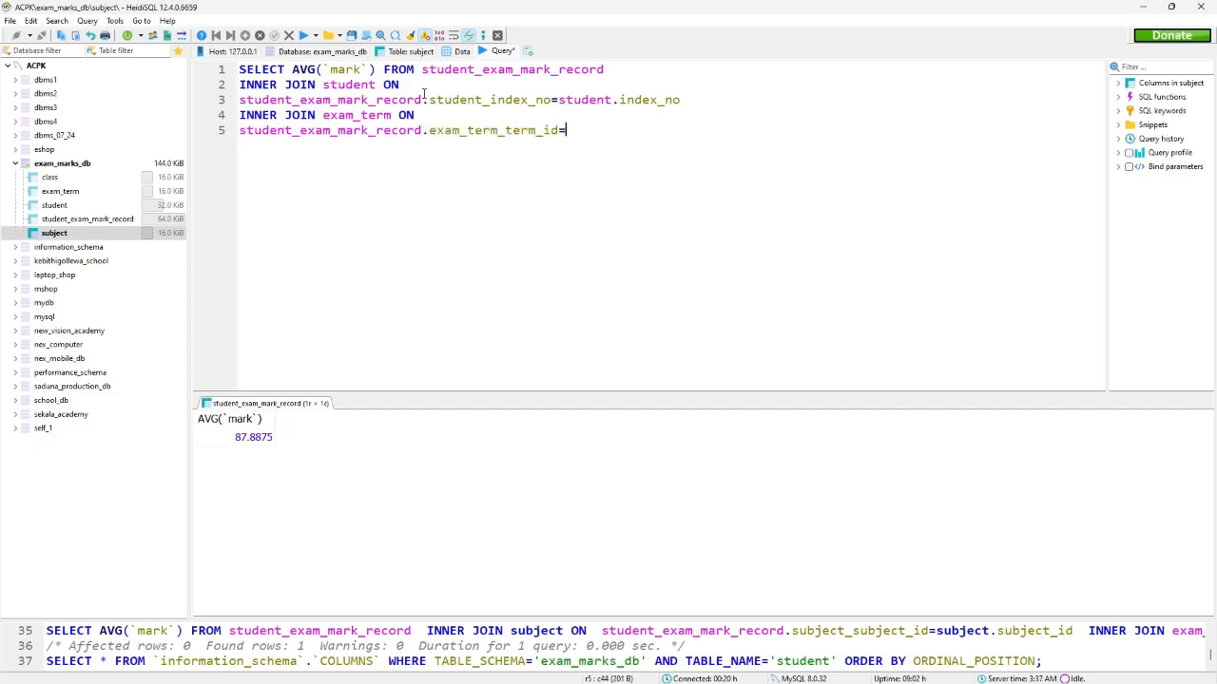
text(=exam_term.term_id)
text(WHERE `first_name`='Sachithra)
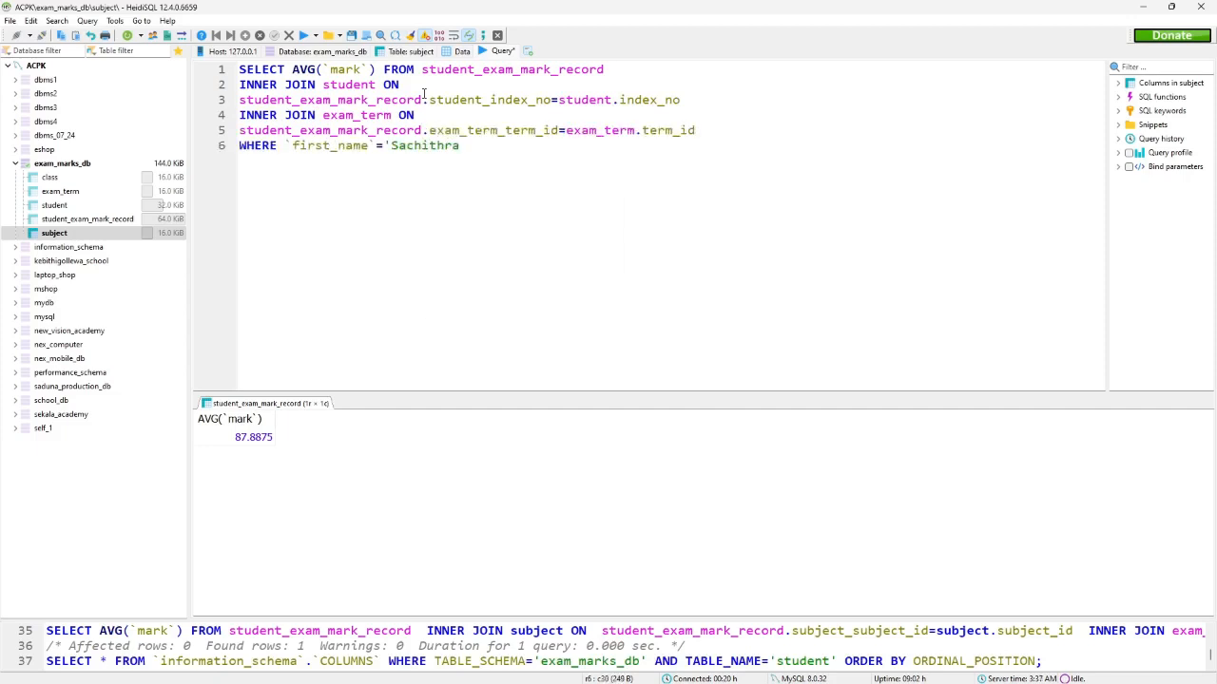
text(AND `last_name`=')
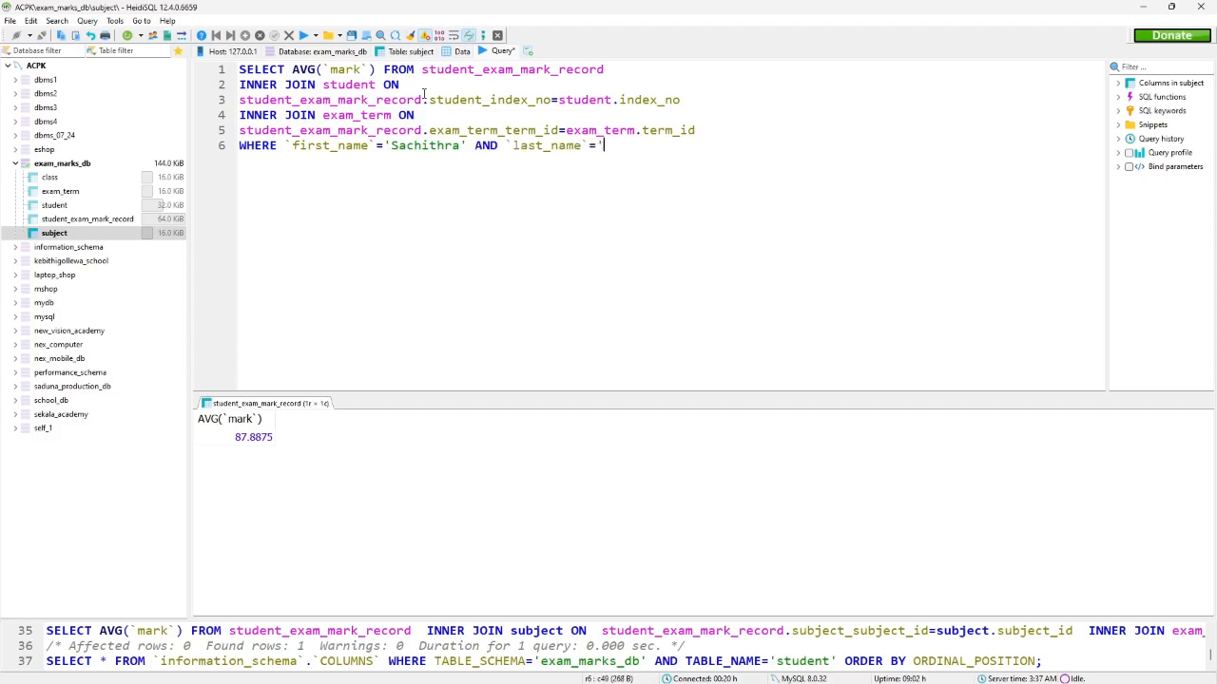
text(Wickramasinghe' AND)
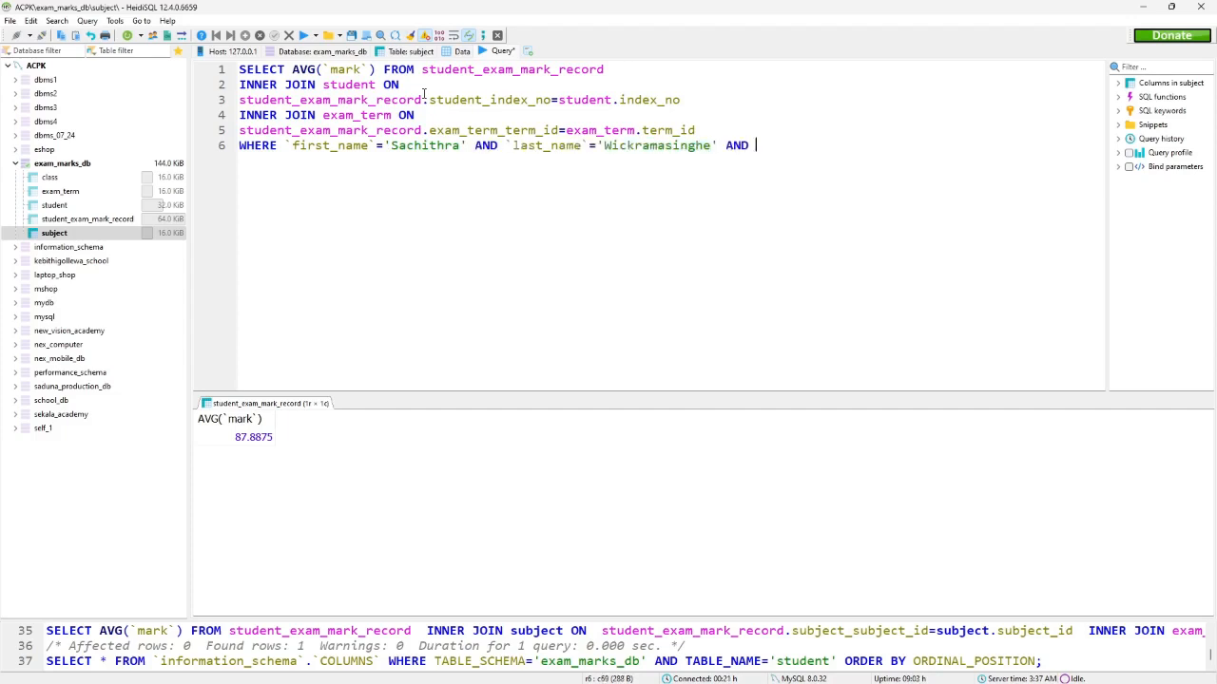
text(`exam_date`='2020)
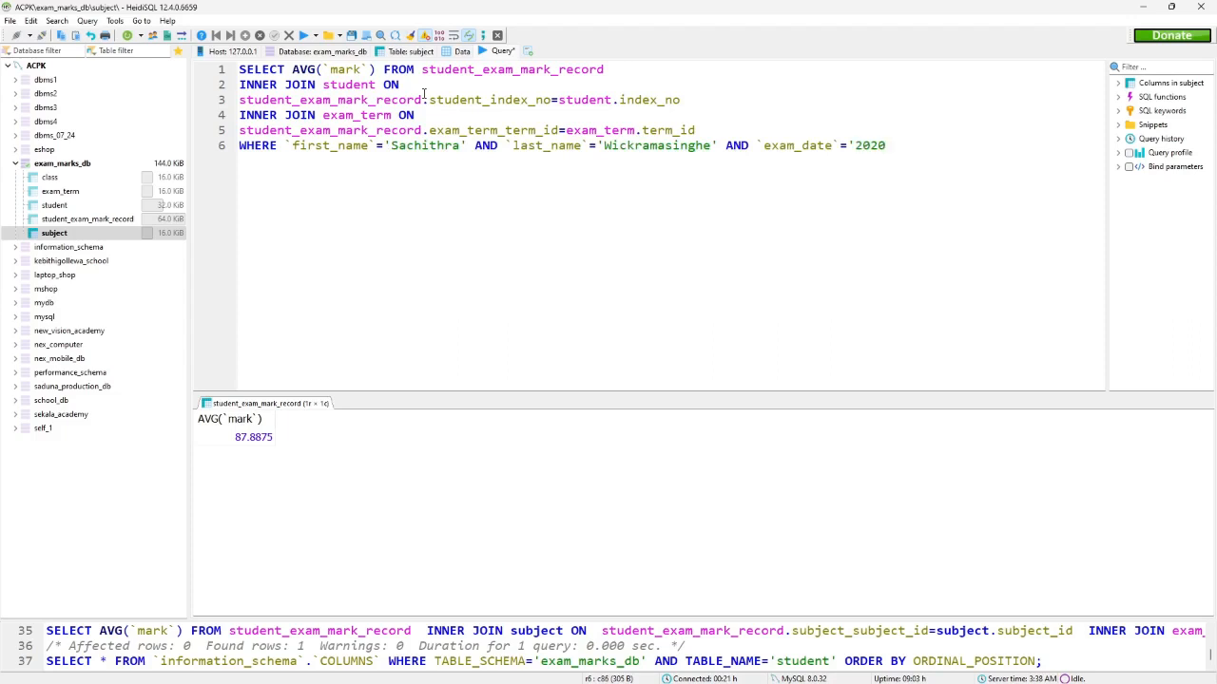
text(-07-10)
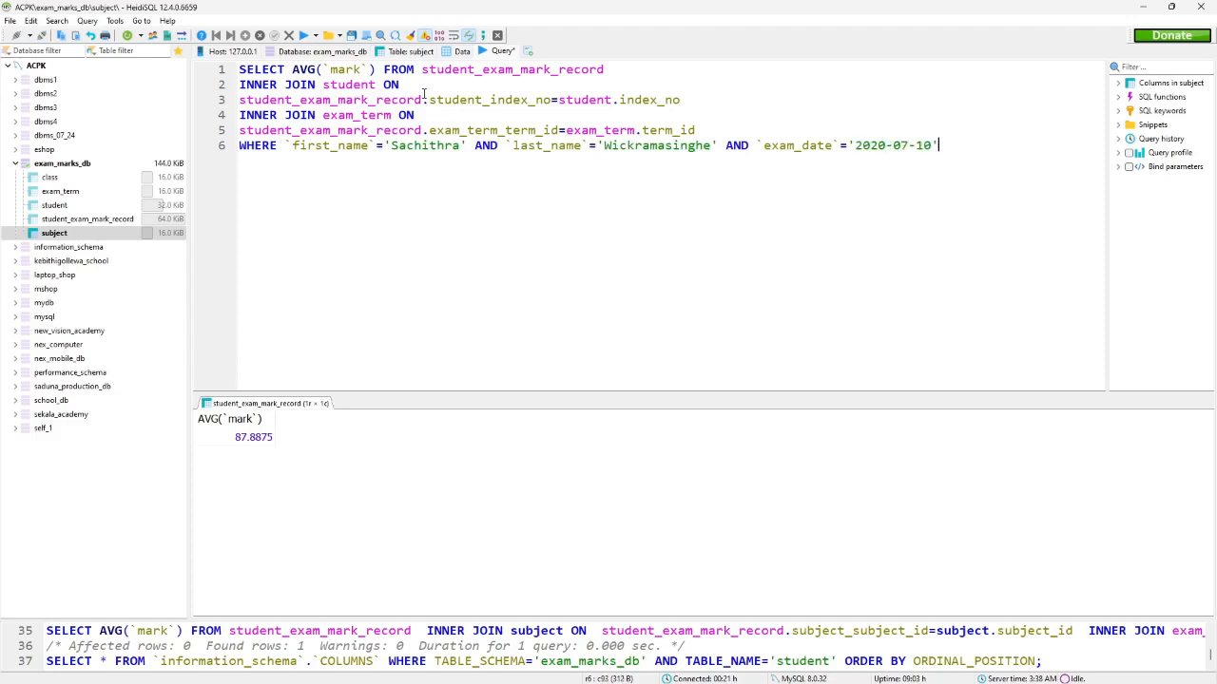
text(;)
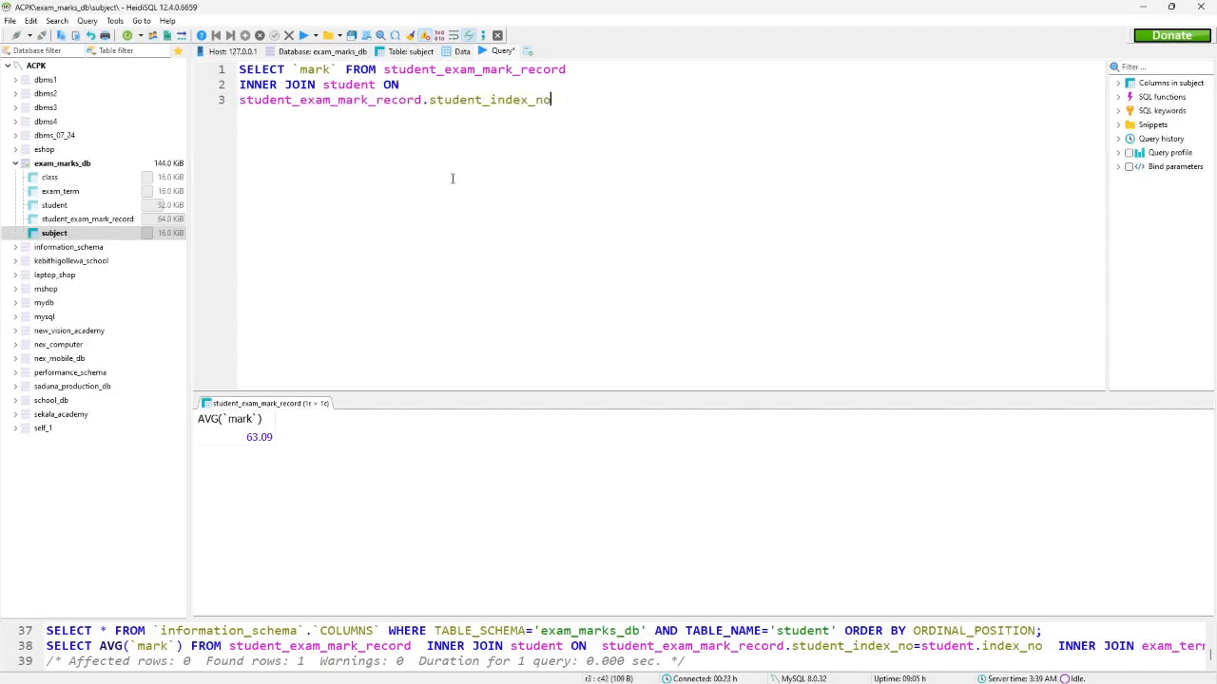
Step: Join student on index_no, class on student.class, and exam_term on term_id
text(=student.)
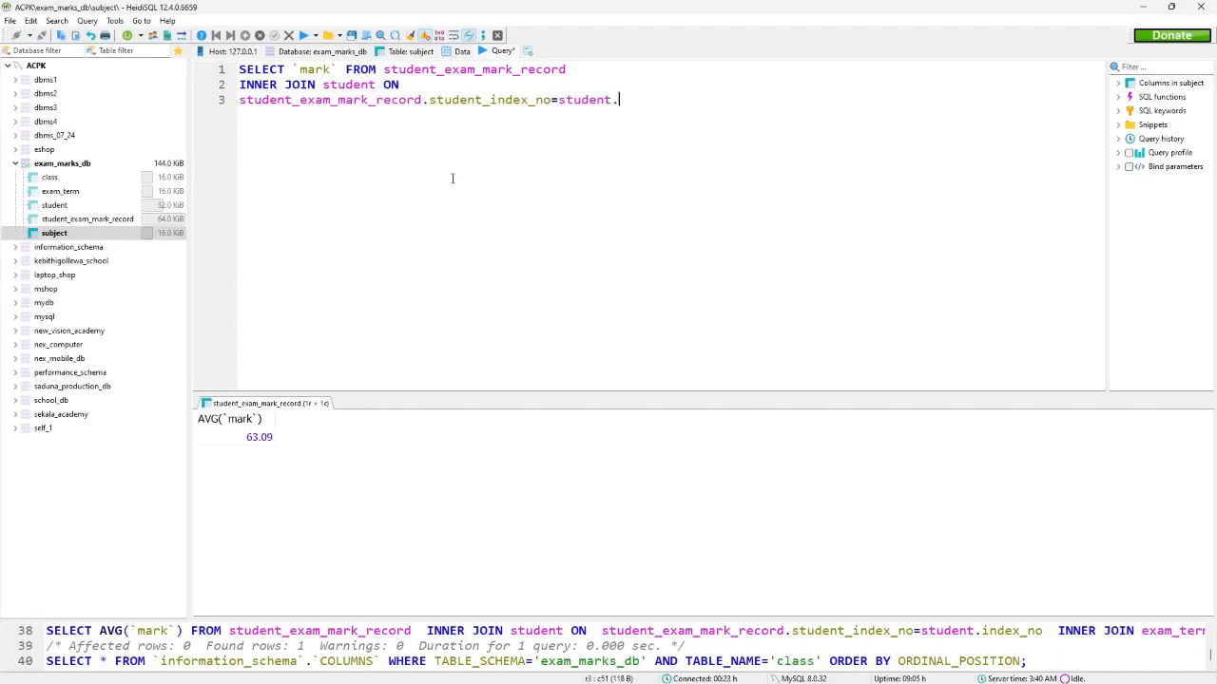
text(index_no)
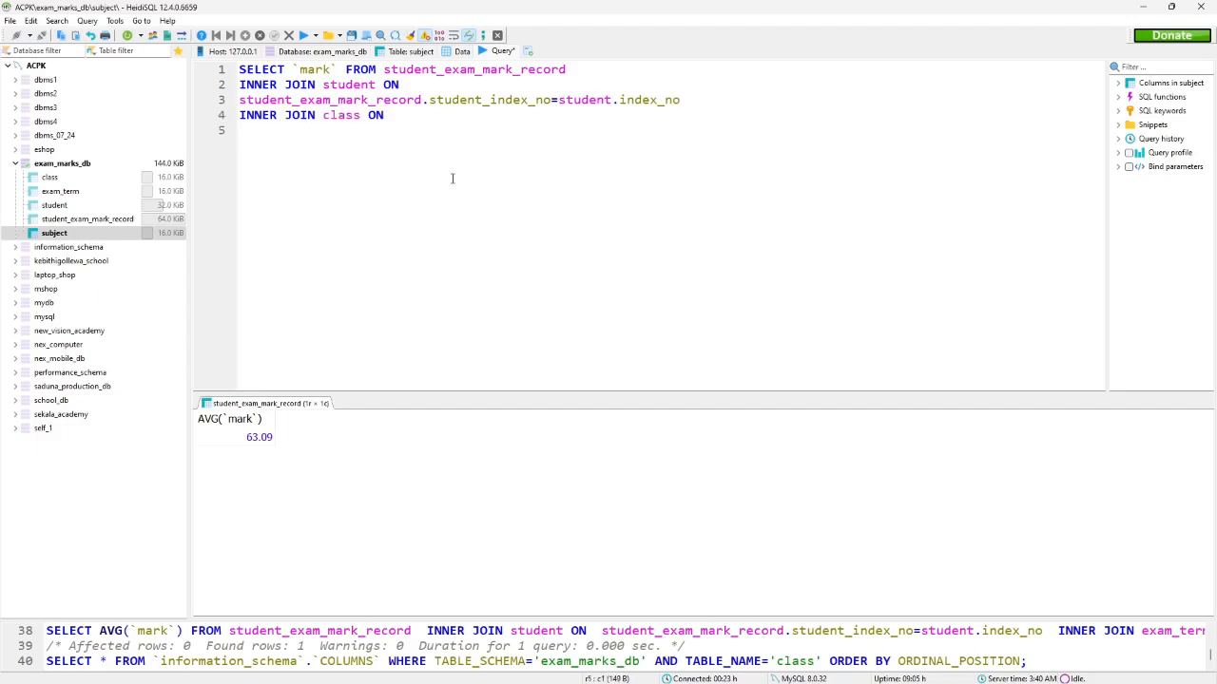
text(student.class_class_id=class.class_id)
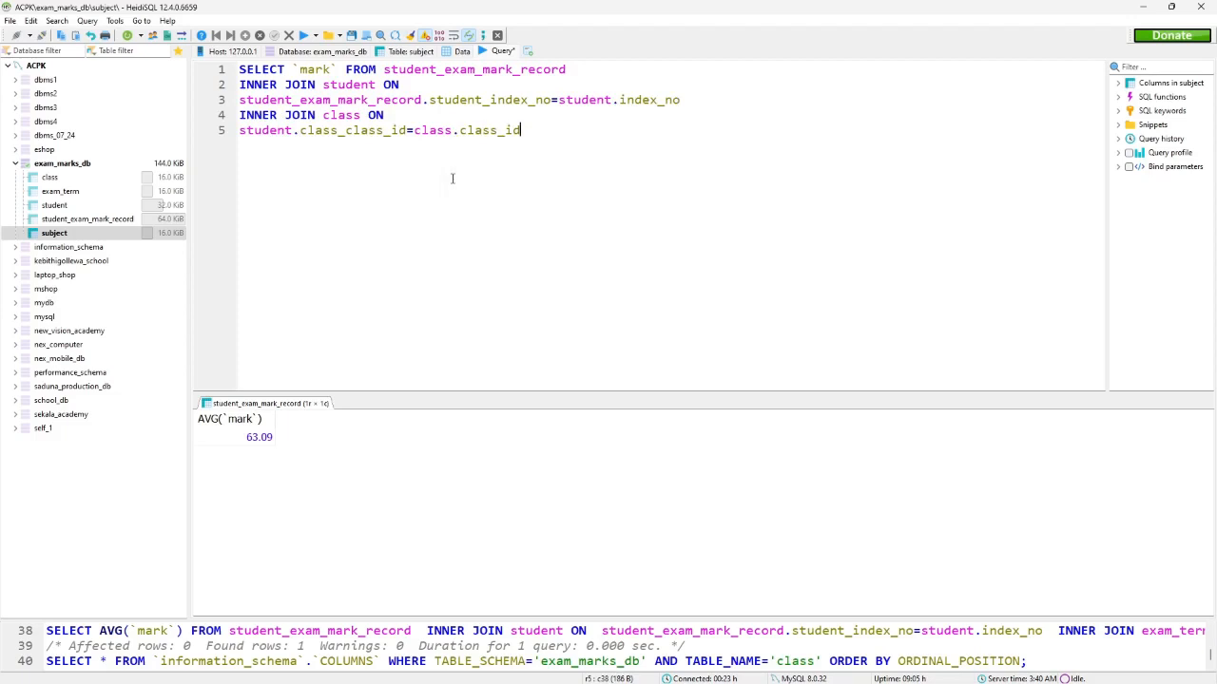
text(INNER JOIN exam_)
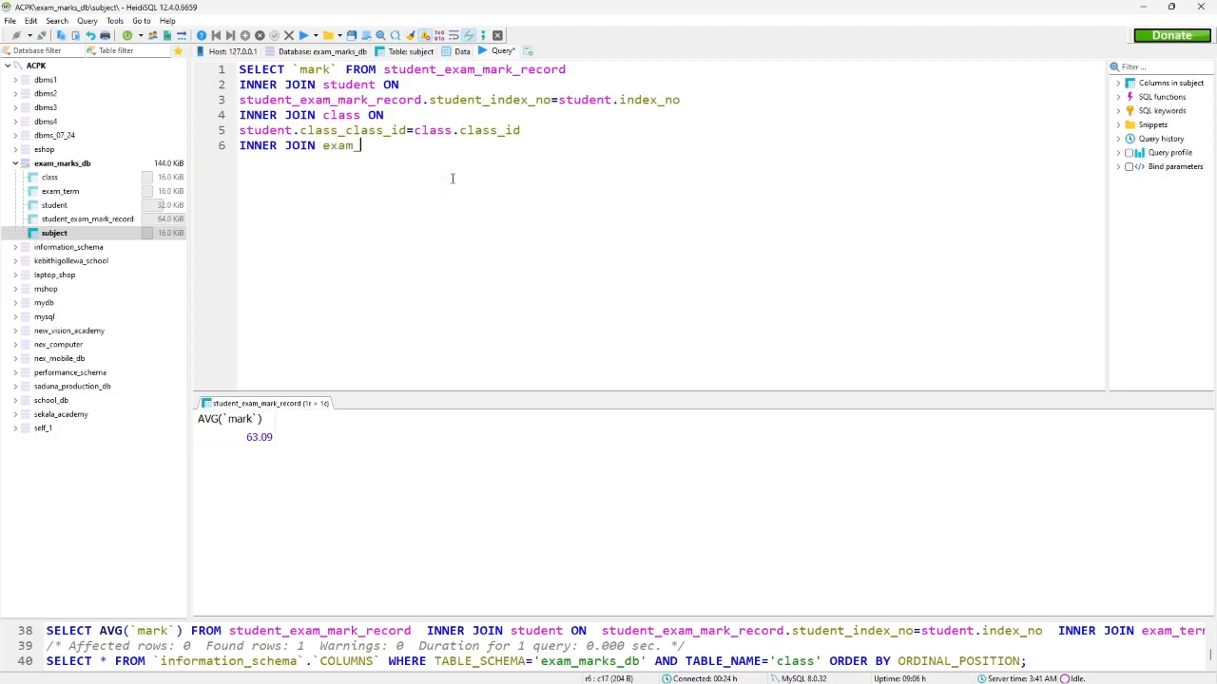
text(term ON)
text(student_exam_mark_record.)
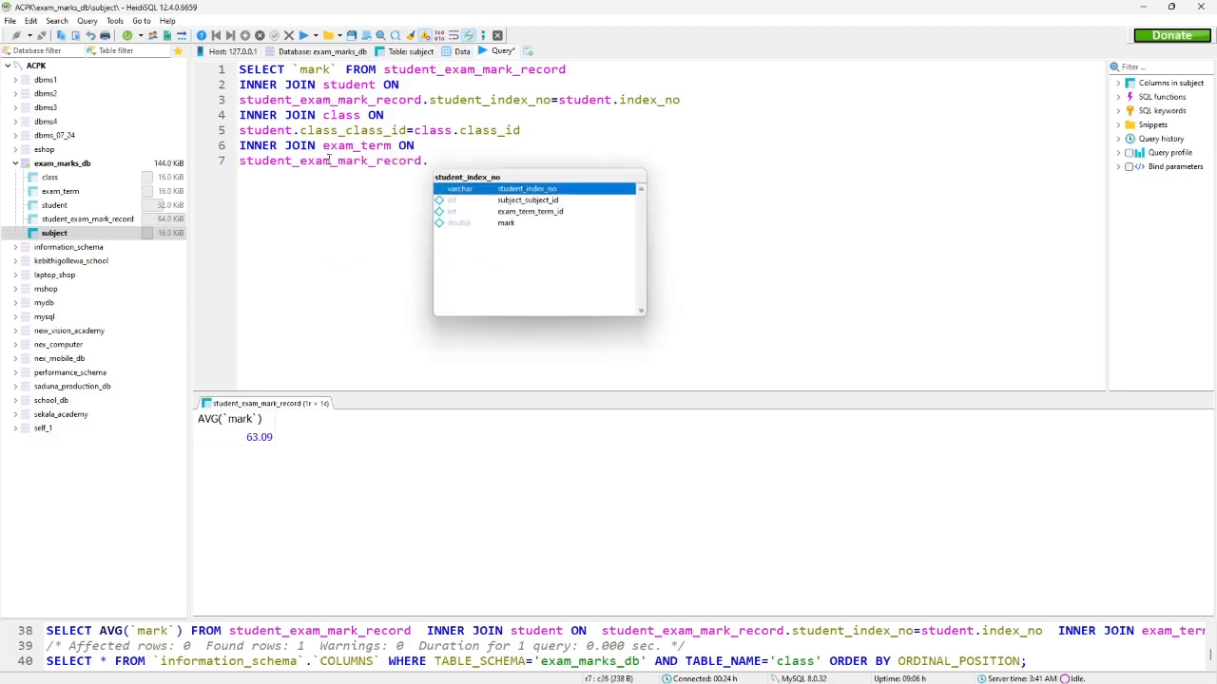
text(exam_term_term_id=exam_term.term_id)
text(WHERE)
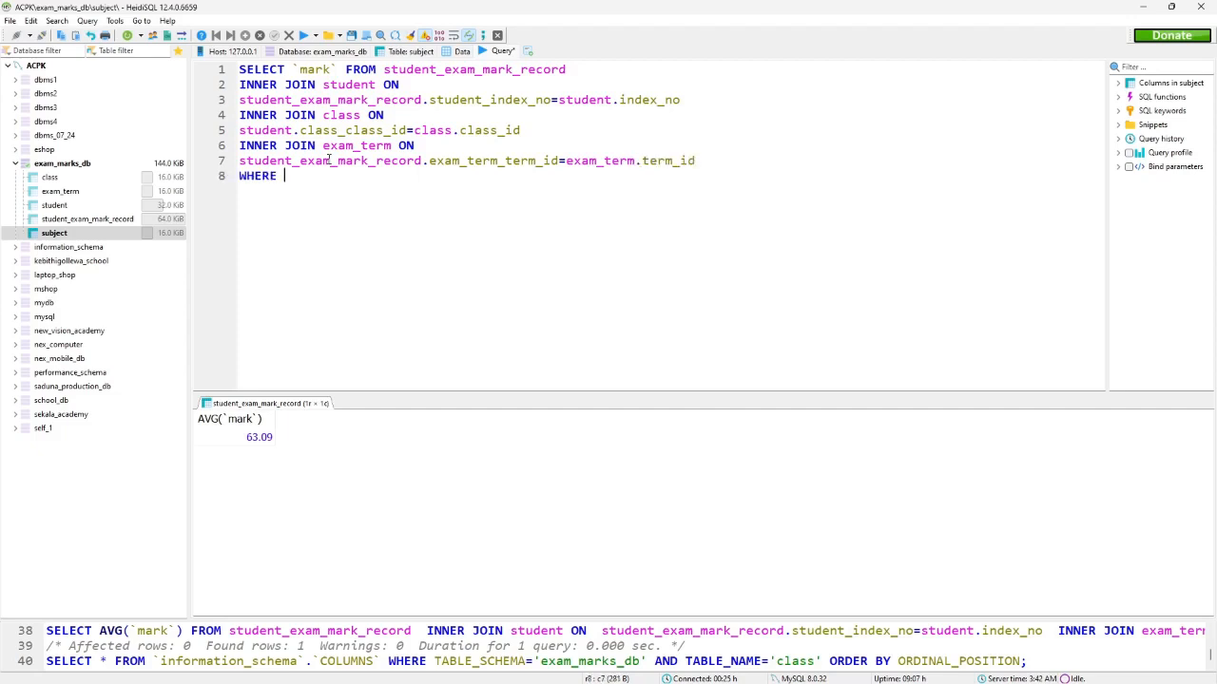
Step: Filter class_name='11A' and term_name='First Term', ORDER BY `mark` ASC, and run it
text(`class_name`='11A' AND `term_name`='F)
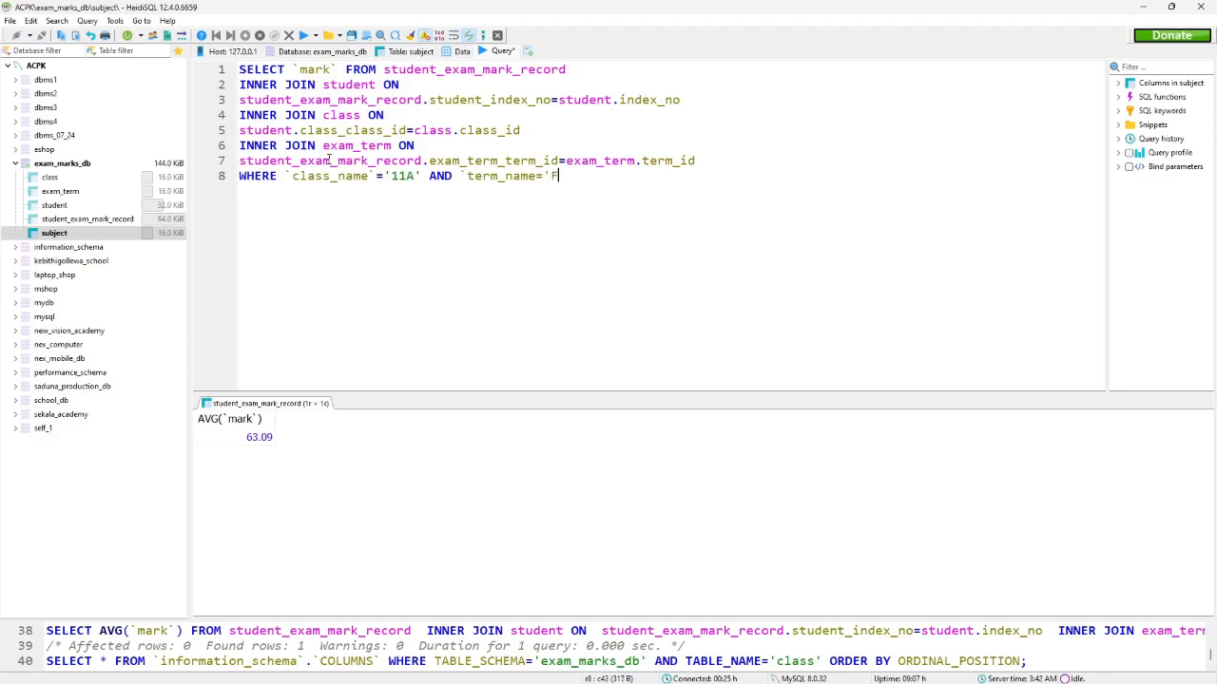
text(irst T)
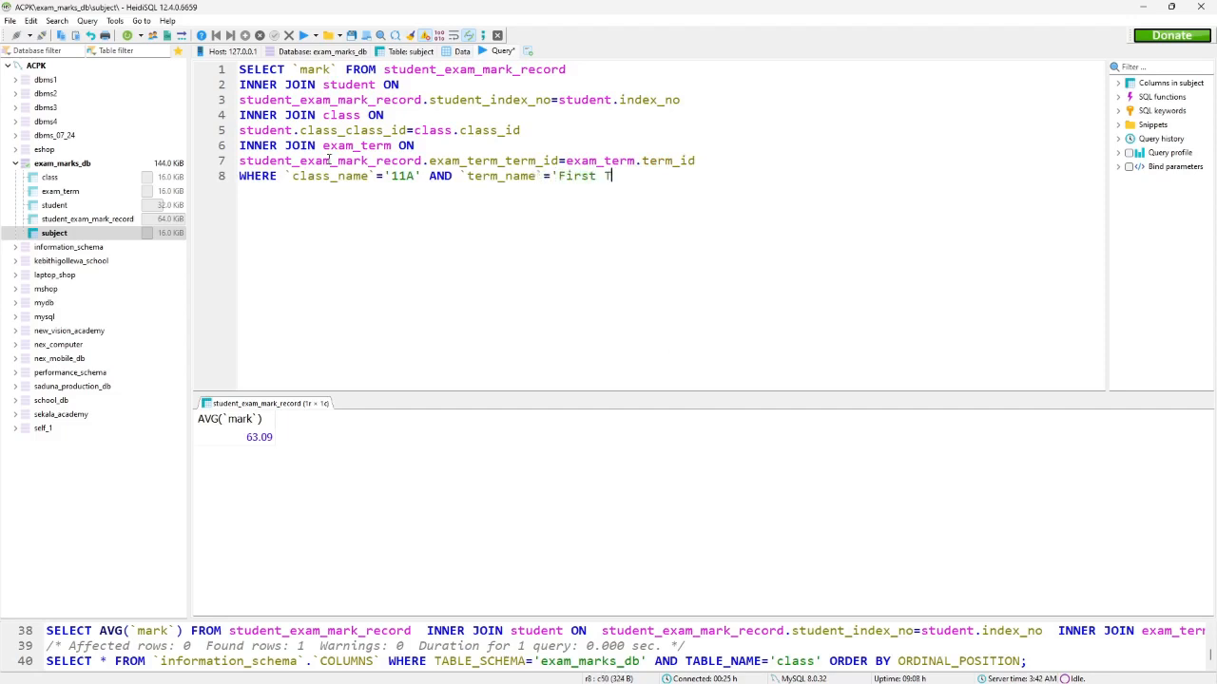
text(erm' ORDER BY `mark`)
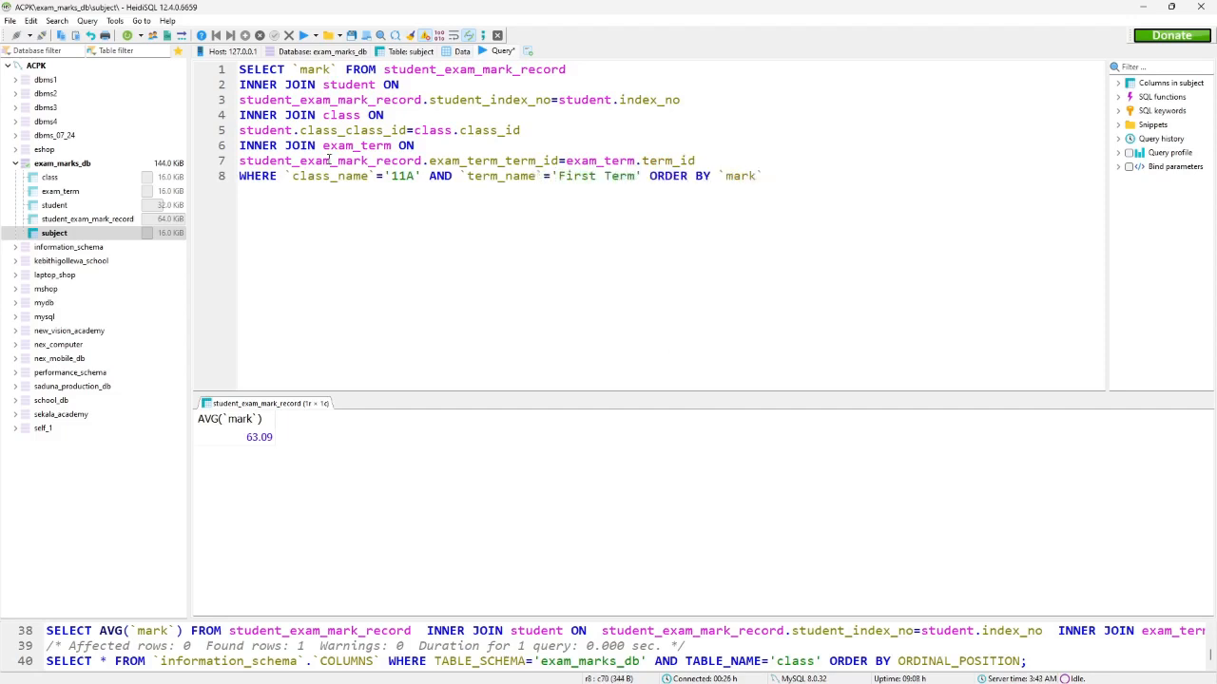
text(ASC;)
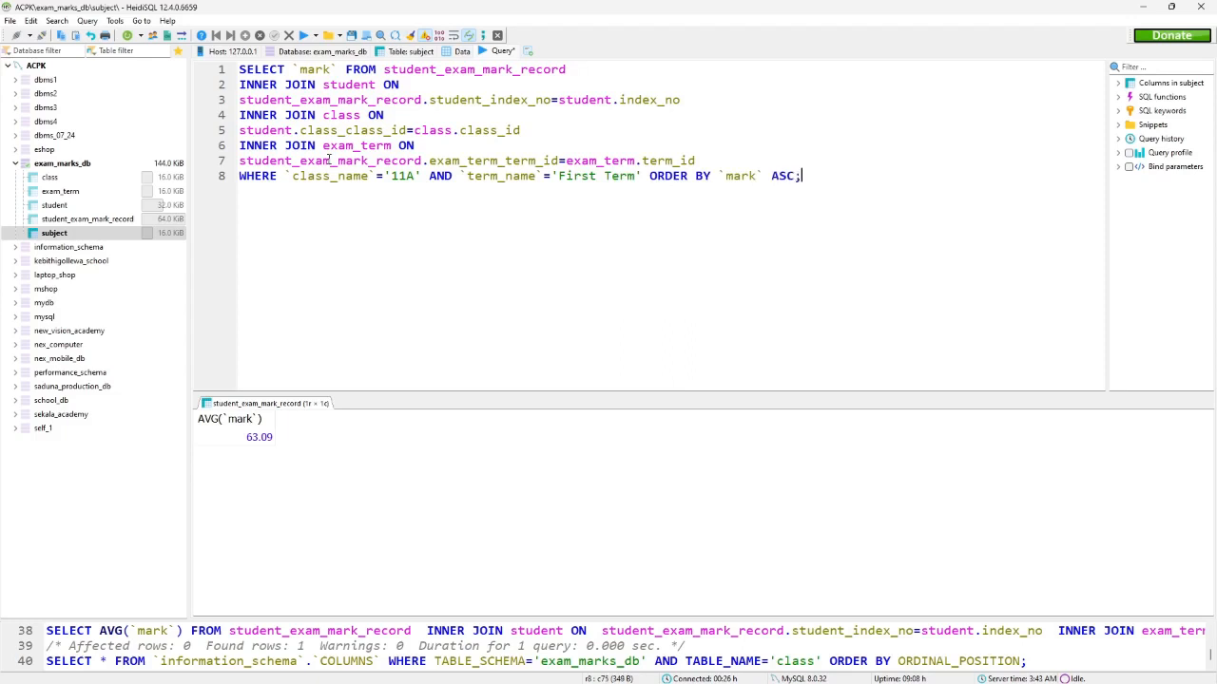
click(291, 34)
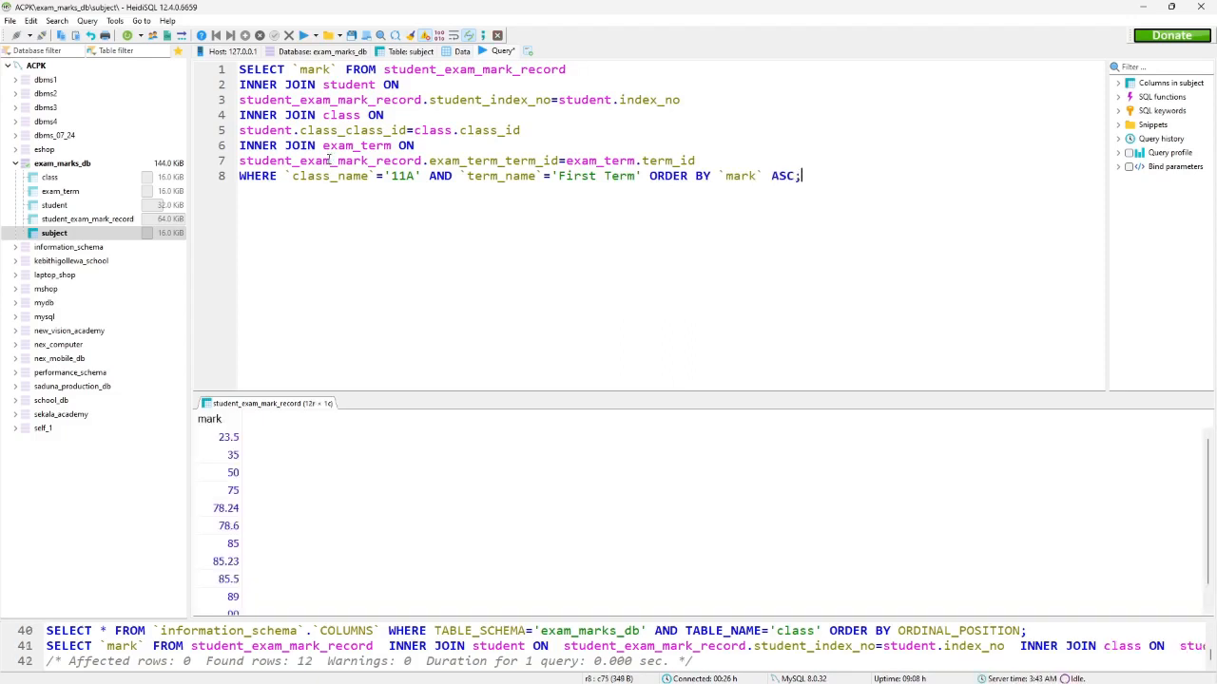